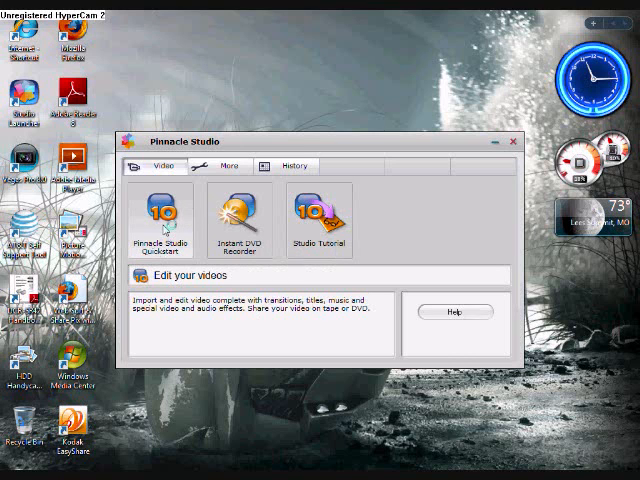
# Start Pinnacle Studio Quickstart from the launcher's Video tab
pyautogui.click(164, 216)
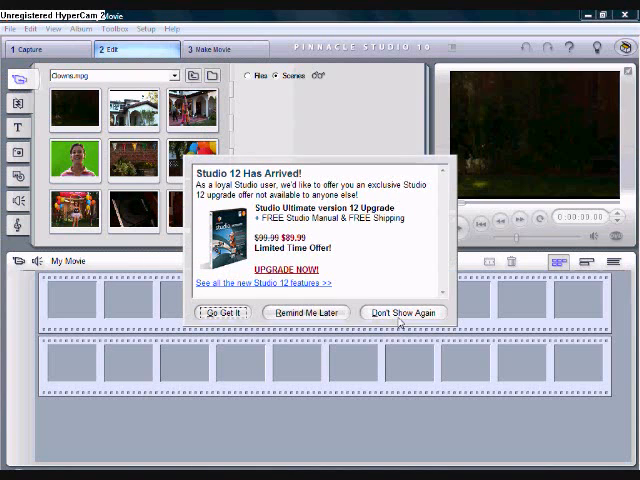
# Dismiss the Studio 12 upgrade popup and acknowledge the no-signal capture warning
pyautogui.click(402, 312)
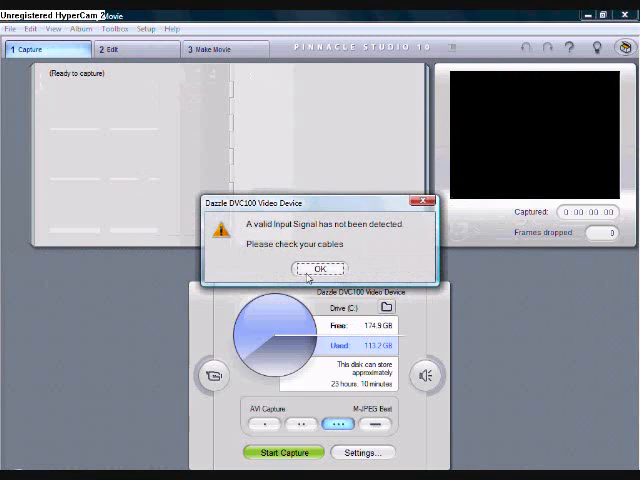
pyautogui.click(318, 268)
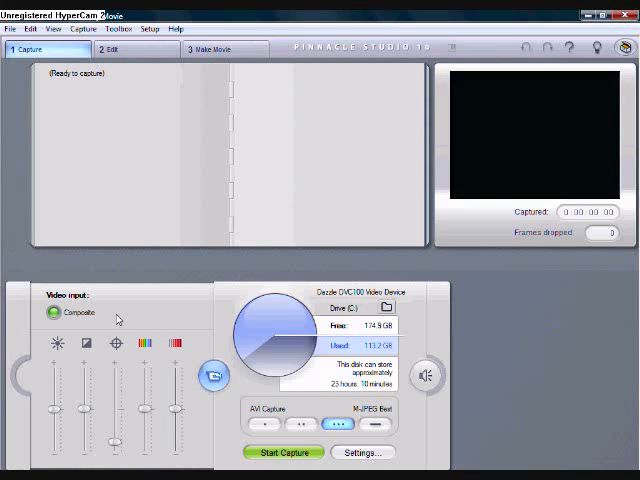
pyautogui.moveTo(108, 320)
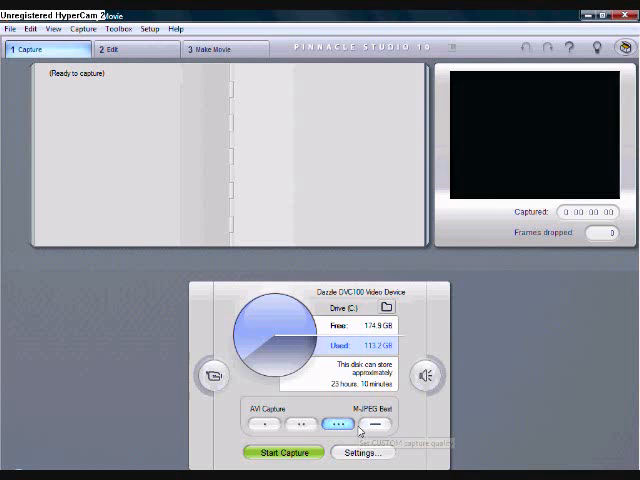
# Review the Capture source settings for the Dazzle device, confirm them, and acknowledge the no-signal warning
pyautogui.click(360, 452)
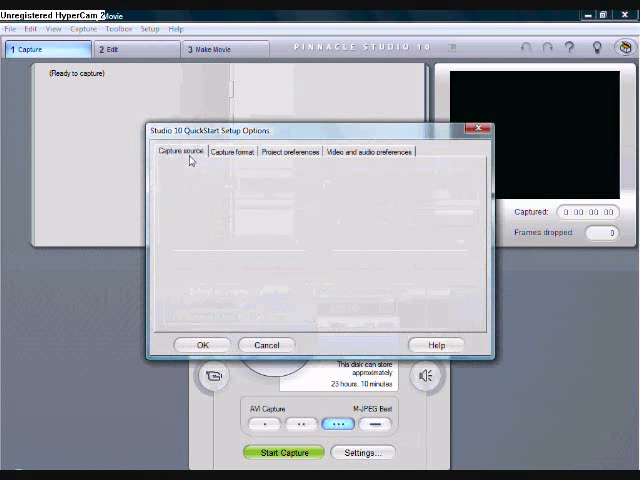
pyautogui.click(176, 152)
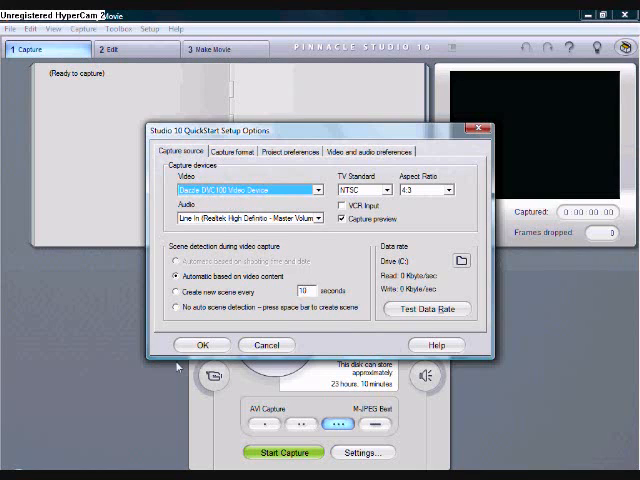
pyautogui.click(202, 344)
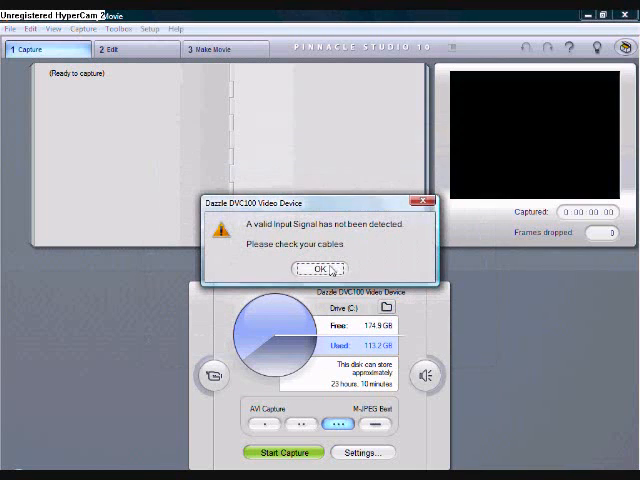
pyautogui.click(316, 268)
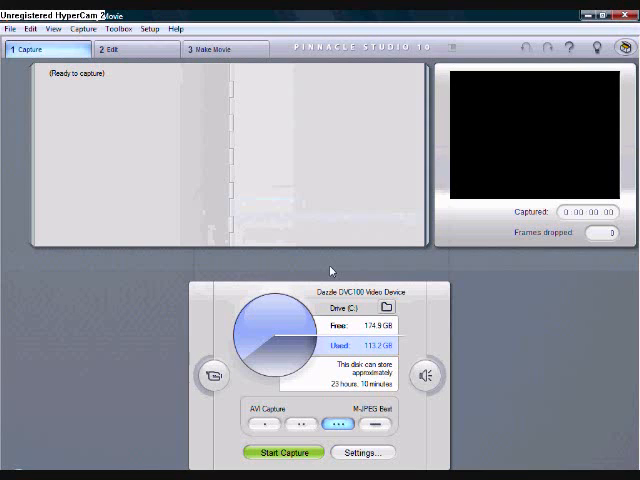
pyautogui.moveTo(476, 328)
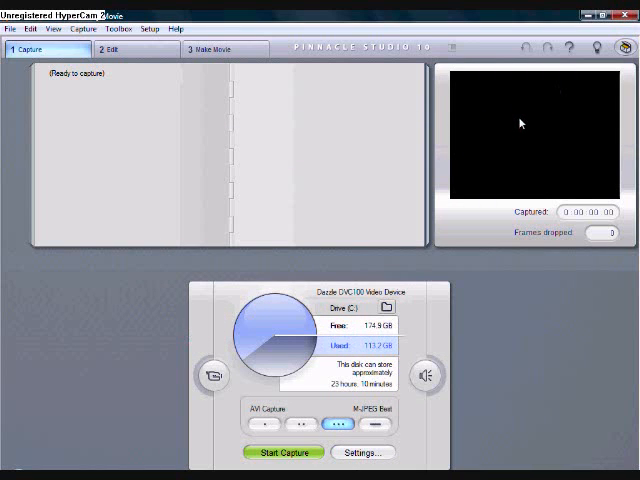
# Confirm the Capture format settings, let the JVC feed appear, and return to the Edit workspace
pyautogui.click(362, 452)
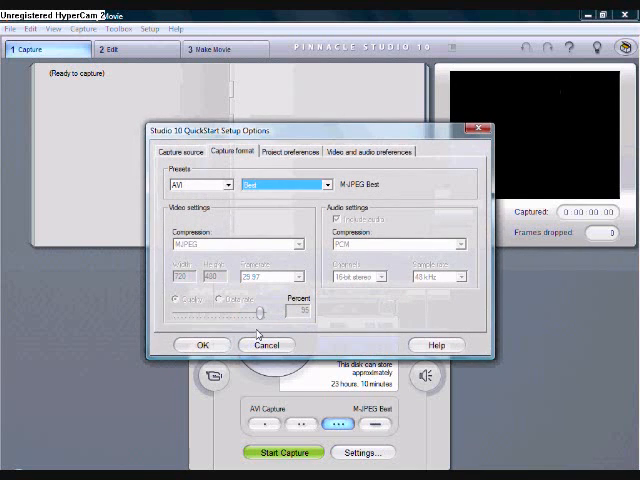
pyautogui.click(268, 344)
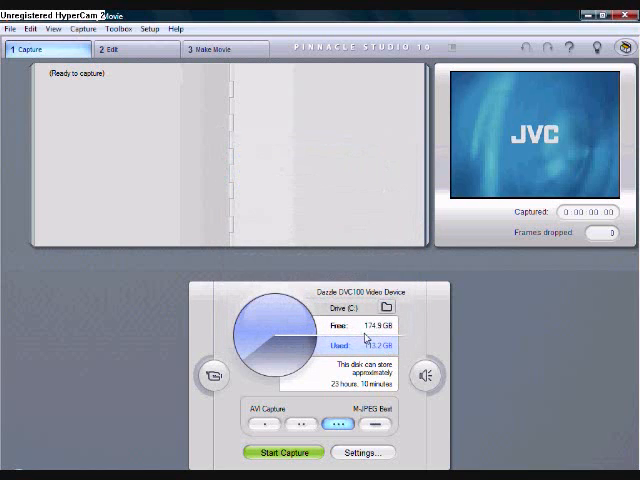
pyautogui.click(116, 48)
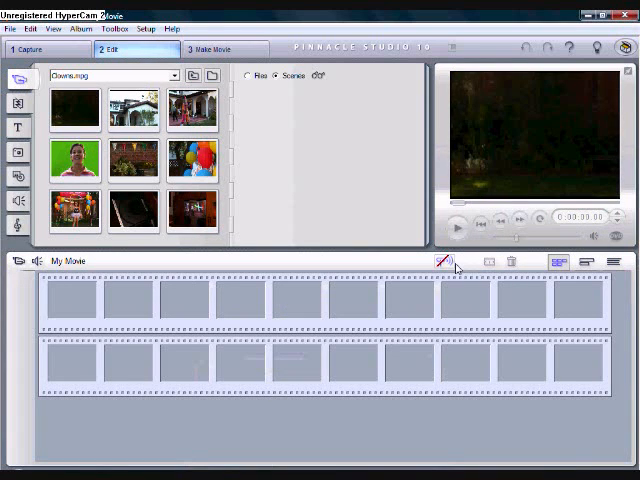
# Switch the movie to Timeline view, place album clips on the video track, and play it back
pyautogui.click(584, 260)
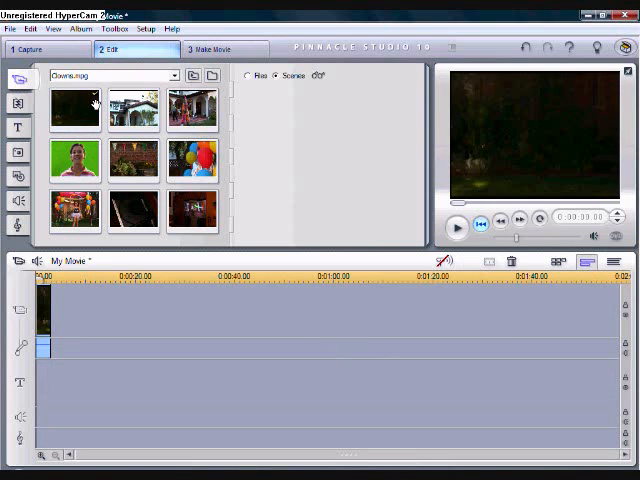
pyautogui.click(456, 220)
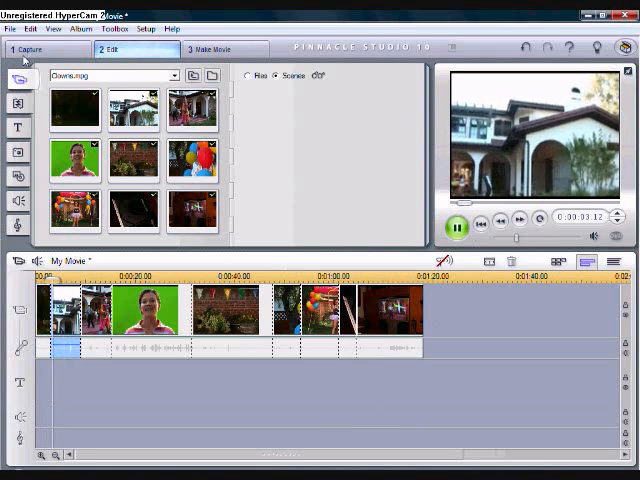
pyautogui.click(28, 48)
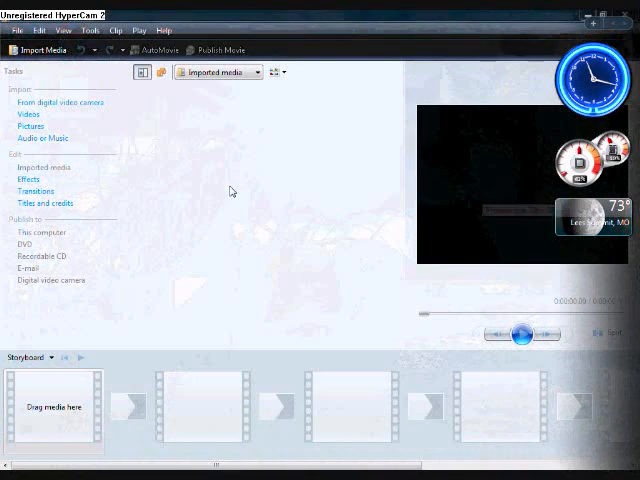
# Show the Movie Maker project as a Timeline and cancel the Import Media Items dialog twice
pyautogui.click(28, 356)
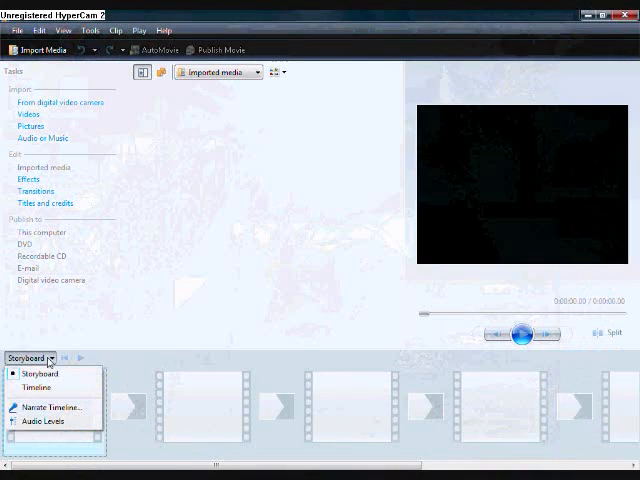
pyautogui.click(36, 388)
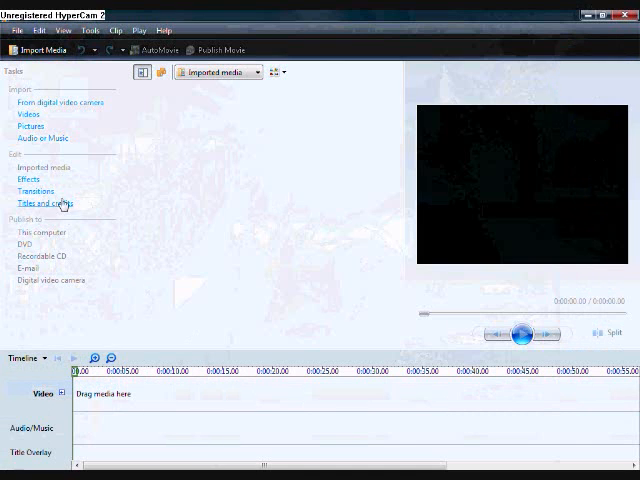
pyautogui.click(32, 114)
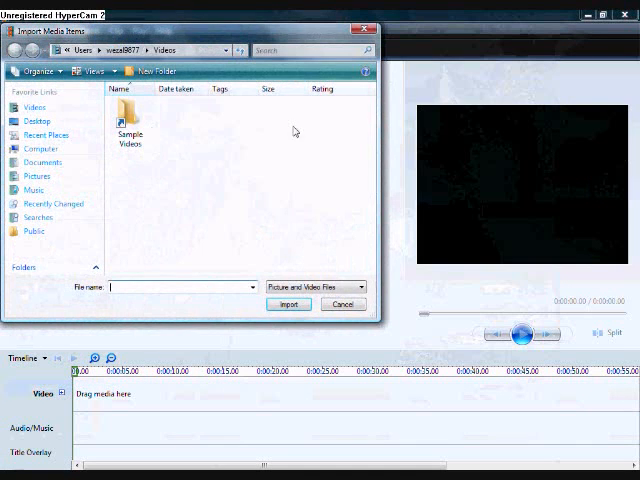
pyautogui.moveTo(268, 184)
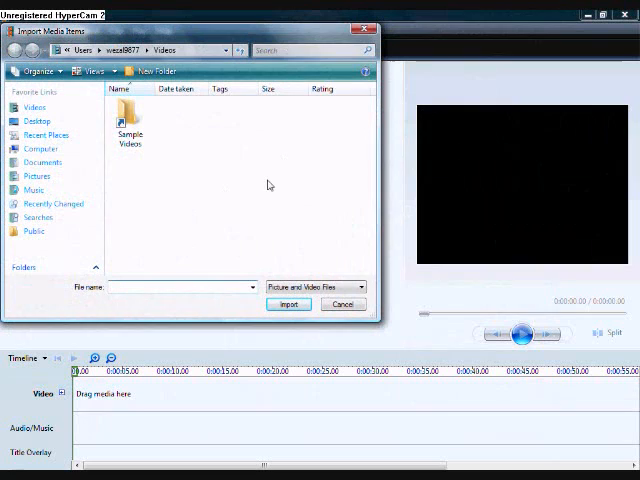
pyautogui.click(344, 304)
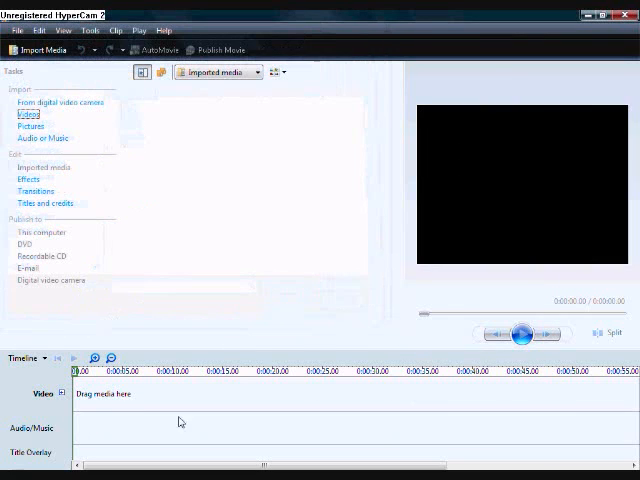
pyautogui.click(28, 112)
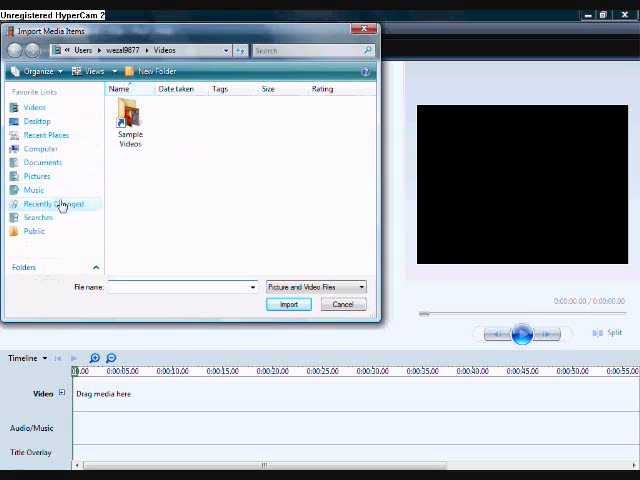
pyautogui.click(34, 232)
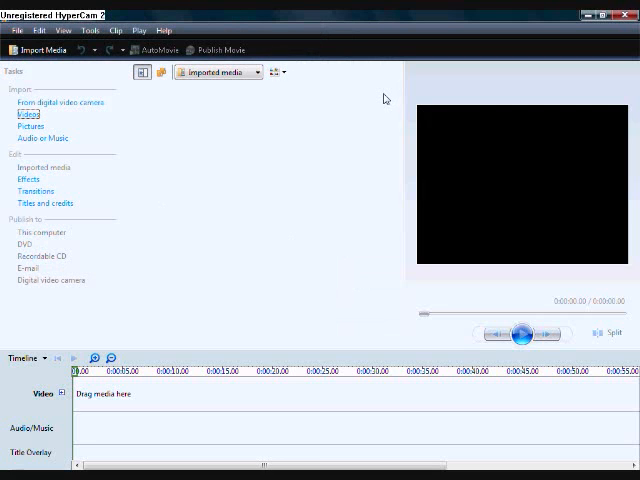
pyautogui.moveTo(264, 412)
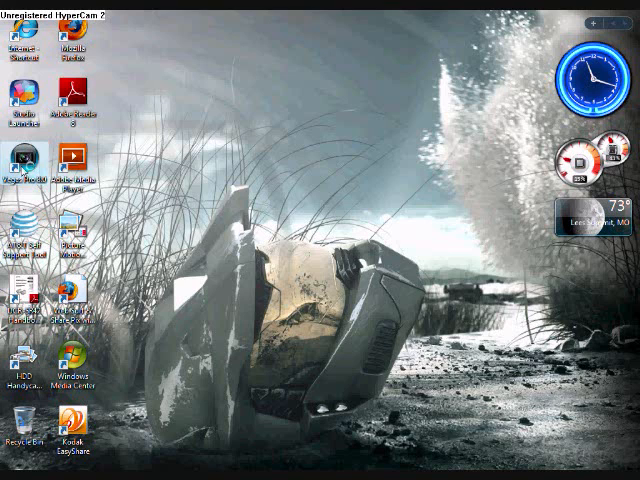
# Launch Sony Vegas Pro from its desktop shortcut
pyautogui.doubleClick(20, 160)
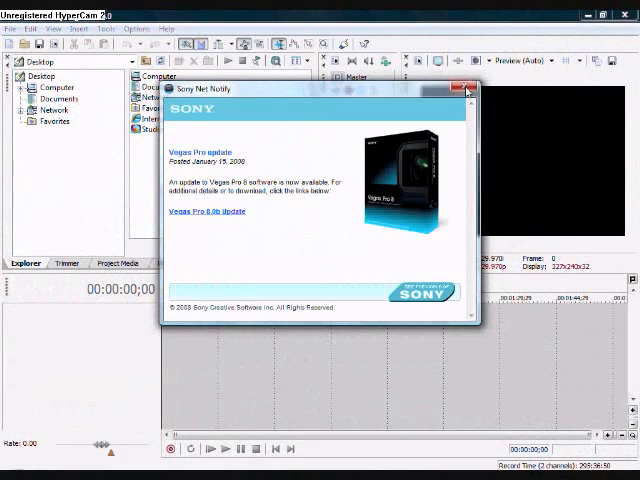
# Close the Sony Net Notify update window, leaving the empty Vegas project
pyautogui.click(464, 88)
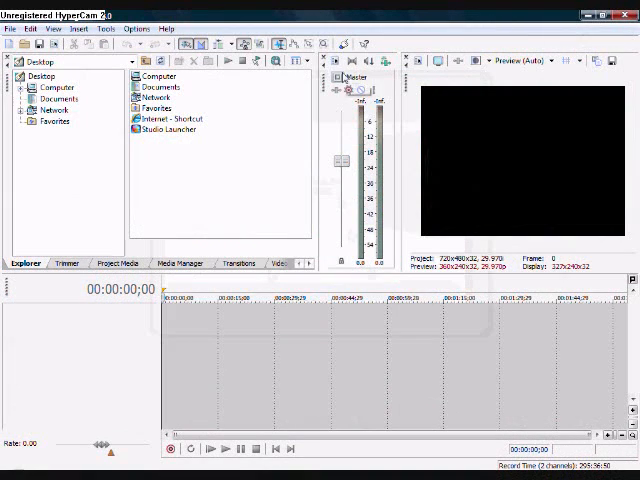